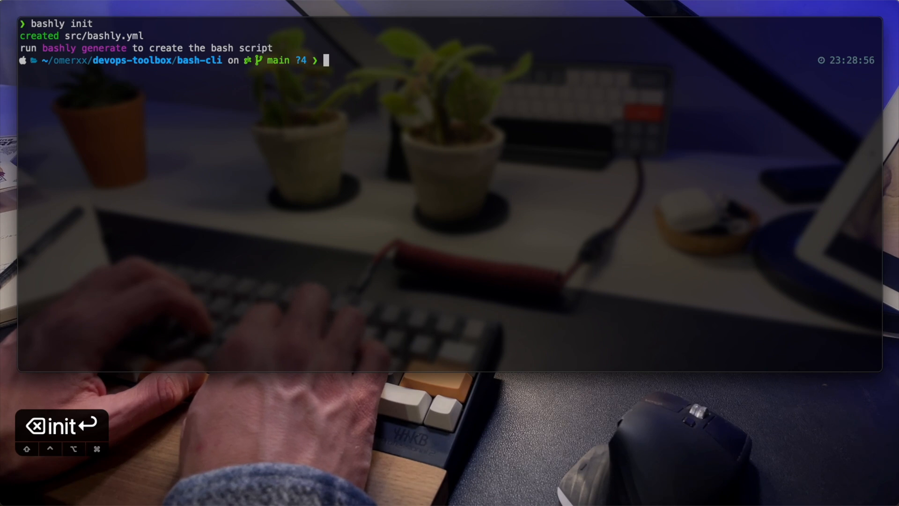
Run bashly generate, then list the new cli script and src directory with l
{"action": "type", "text": "b"}
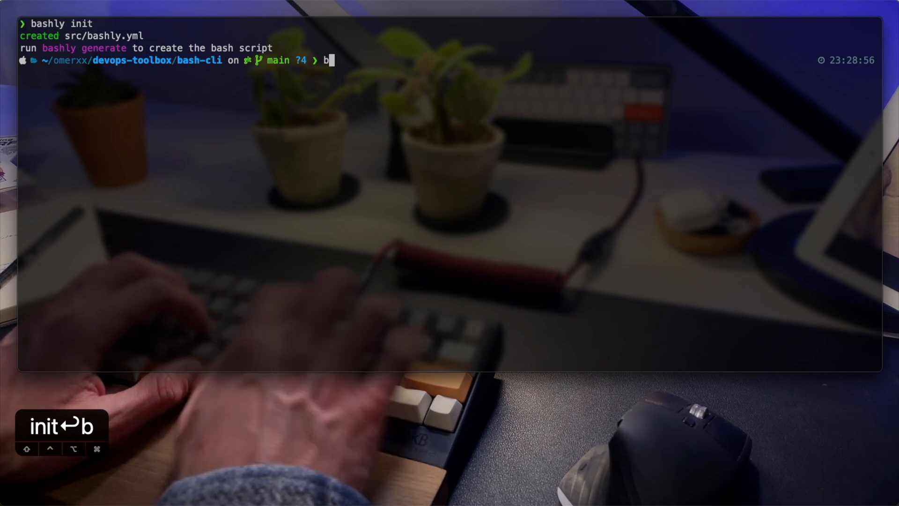
{"action": "type", "text": "bash"}
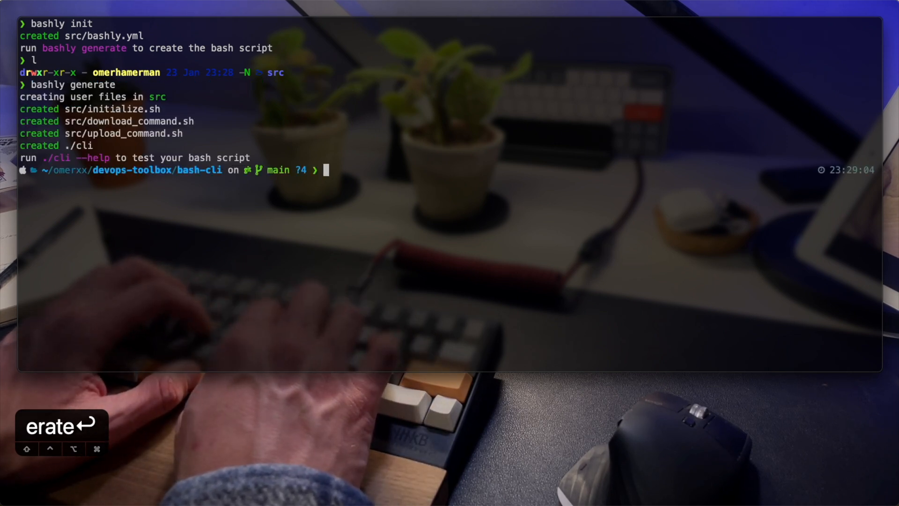
{"action": "key", "text": "Return"}
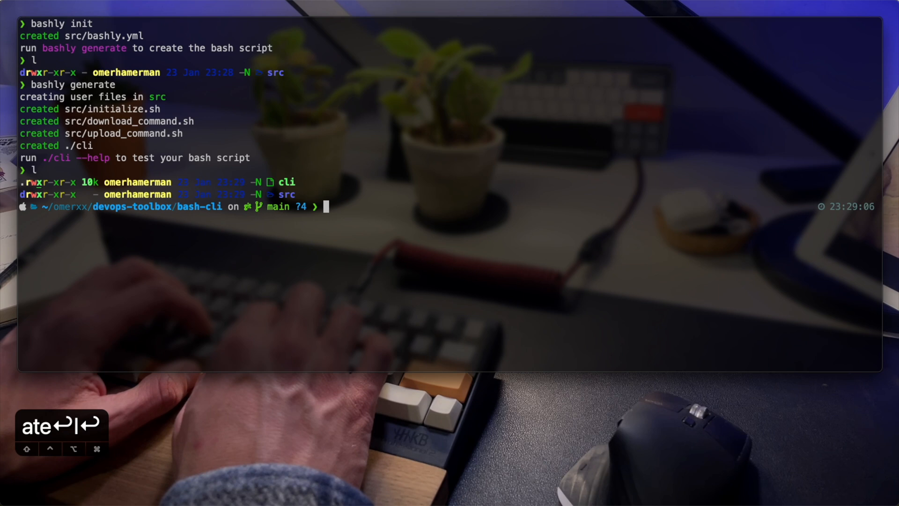
{"action": "type", "text": "l cli"}
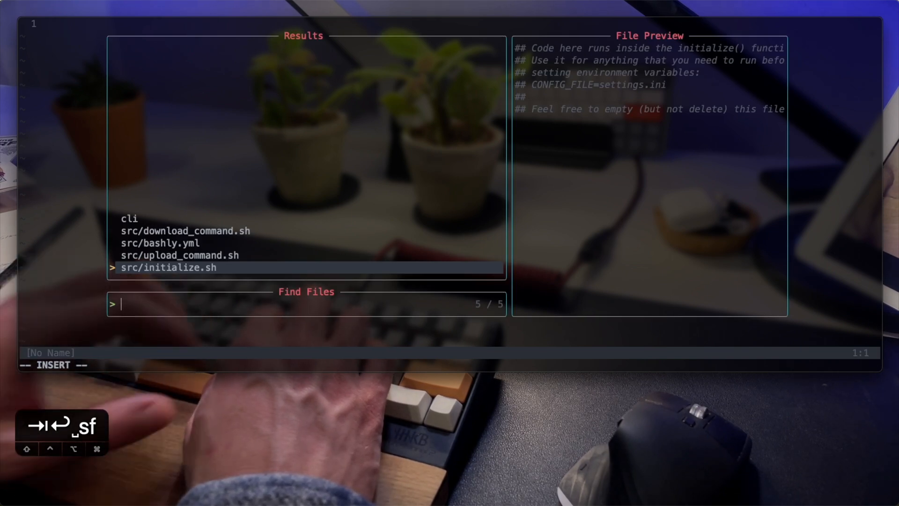
In src/bashly.yml, rename the app to awscanner and describe it as an EC2 scanner in the help text
{"action": "key", "text": "up"}
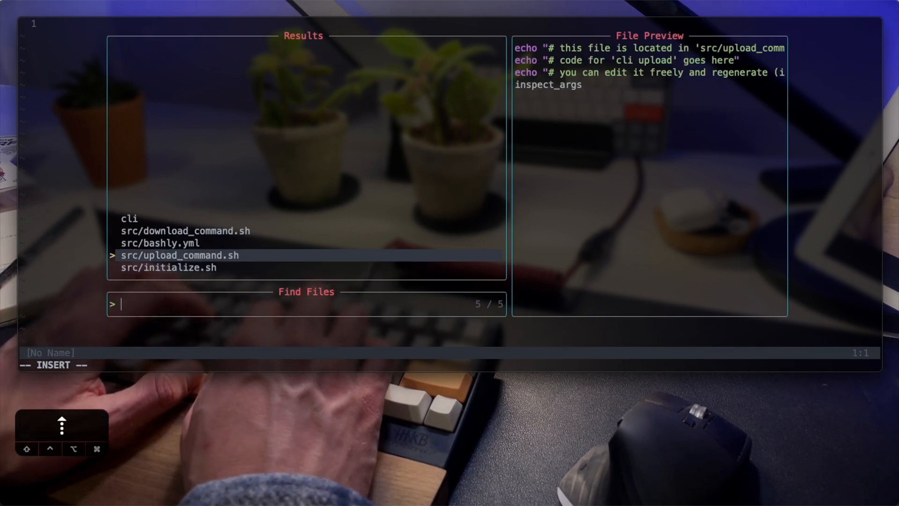
{"action": "key", "text": "Up"}
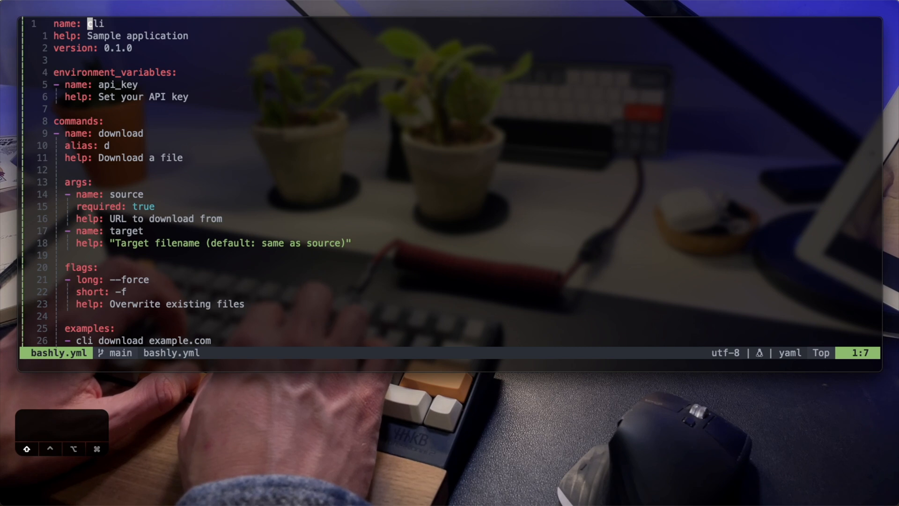
{"action": "type", "text": "awsc"}
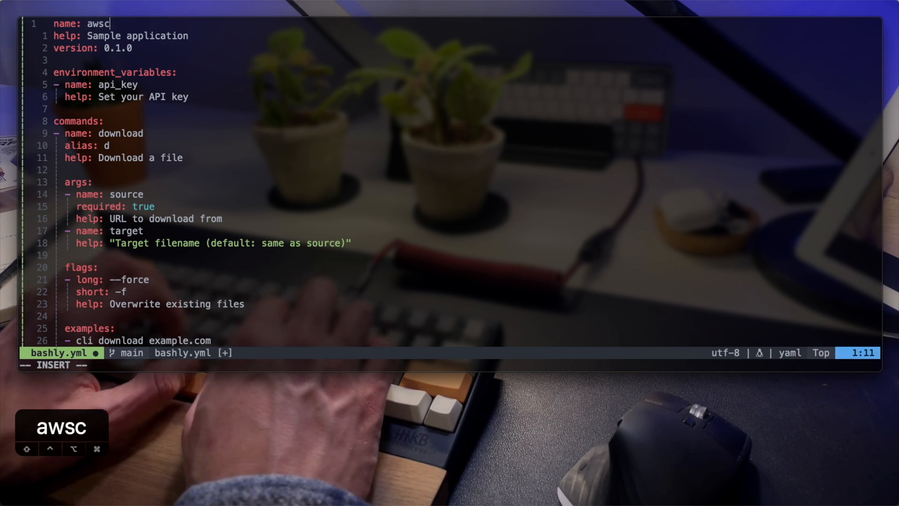
{"action": "type", "text": "anner"}
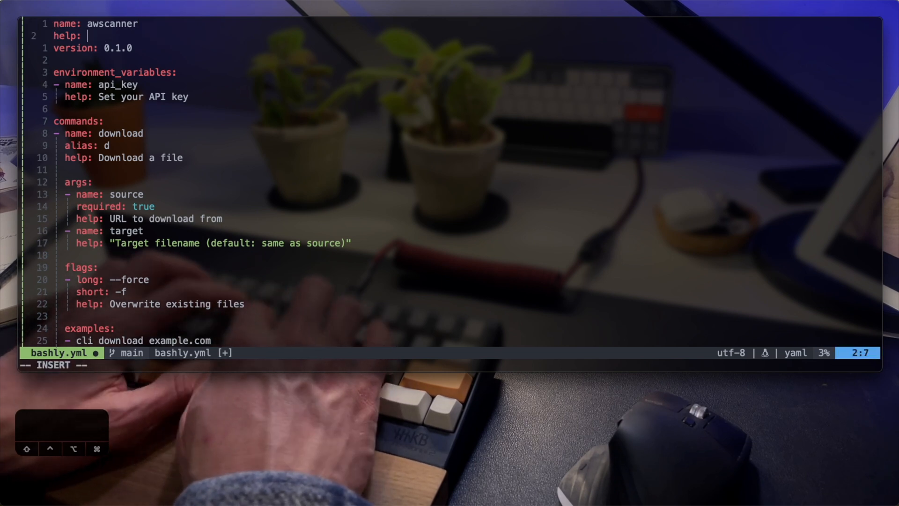
{"action": "type", "text": "with this"}
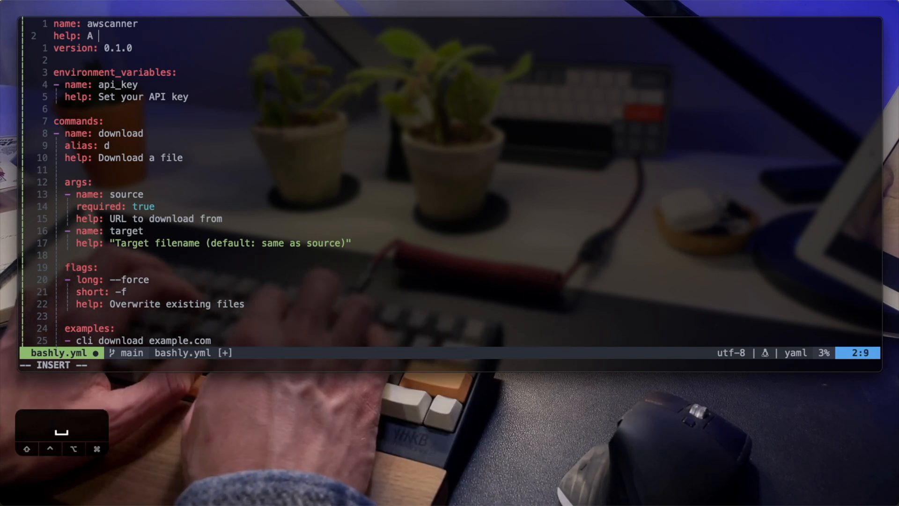
{"action": "type", "text": "scanner to find unused EC2 instances on AWS"}
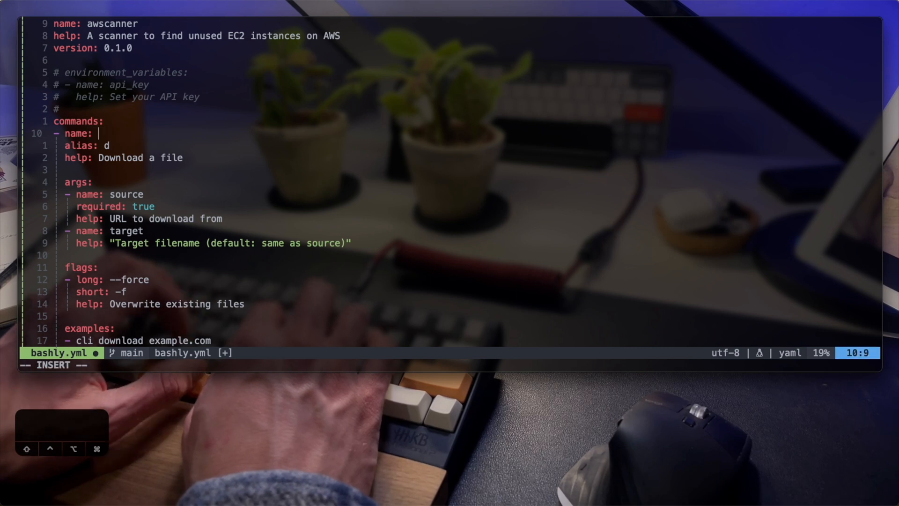
Rename download to scan ('Scan for ec2 instances') with a service arg and an --exclude flag triggering interactive exclusion
{"action": "type", "text": "scan"}
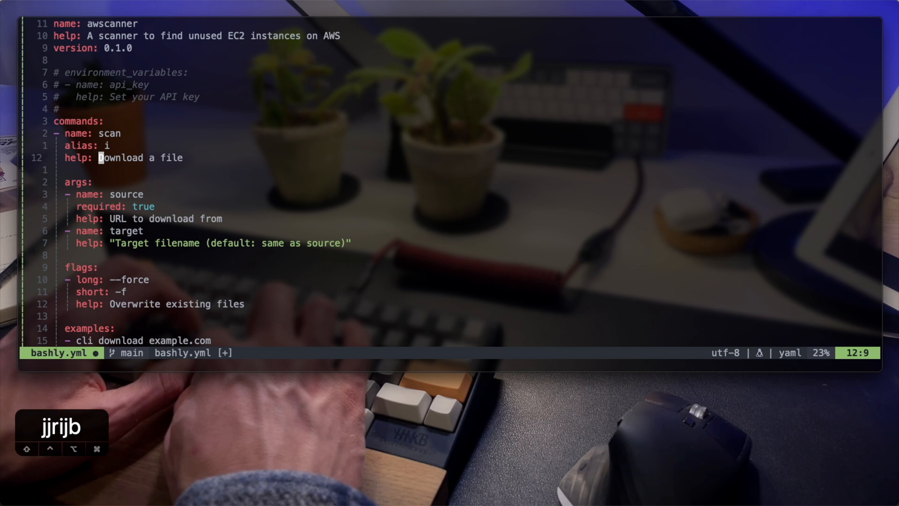
{"action": "type", "text": "Scan for"}
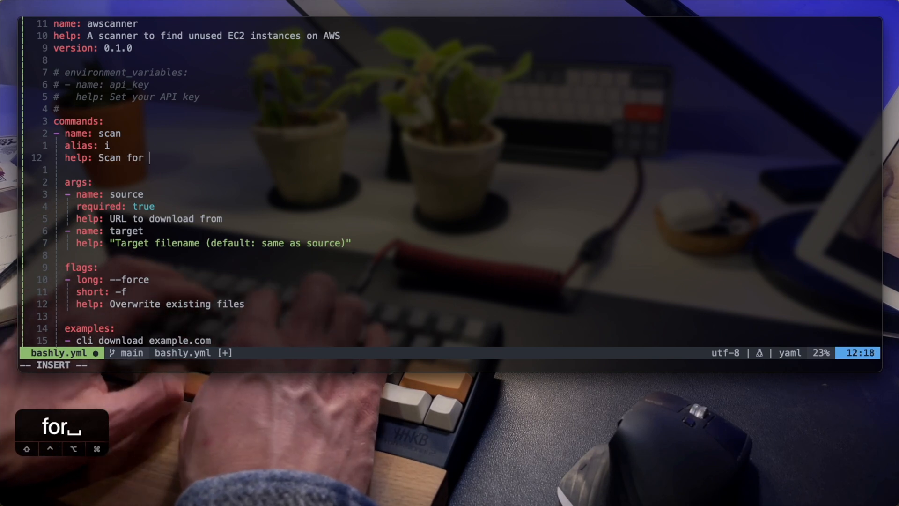
{"action": "type", "text": "ec2 instances"}
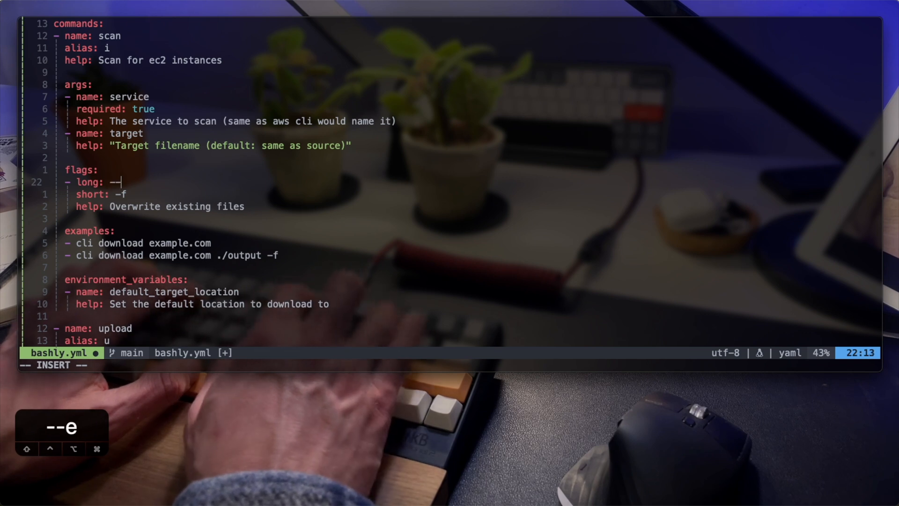
{"action": "type", "text": "exclude"}
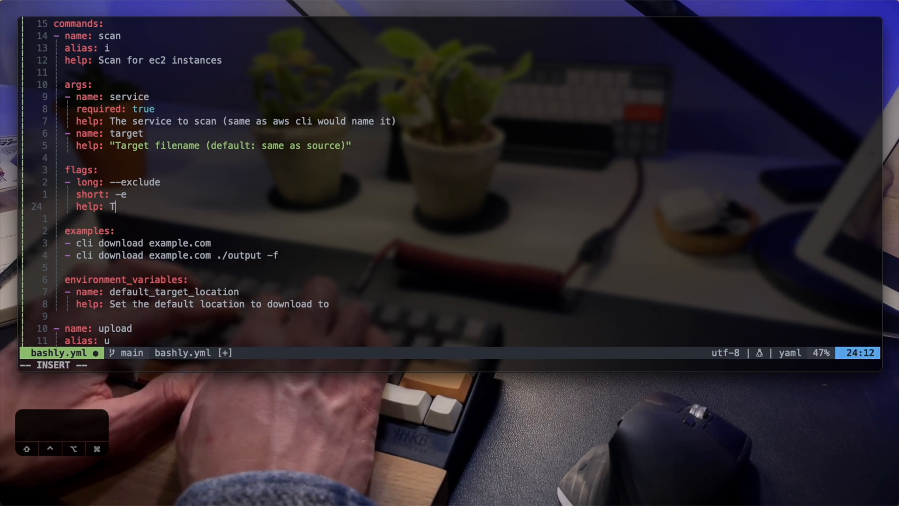
{"action": "type", "text": "rigger intera"}
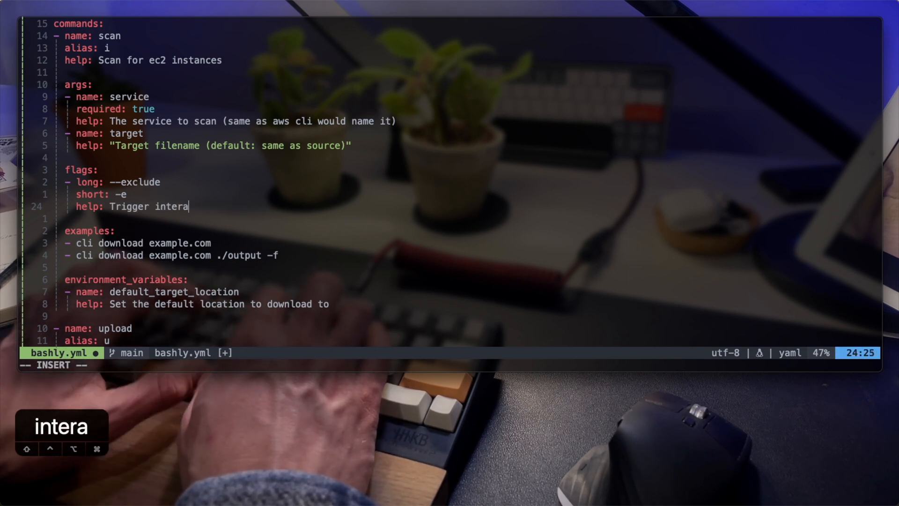
{"action": "type", "text": "cti"}
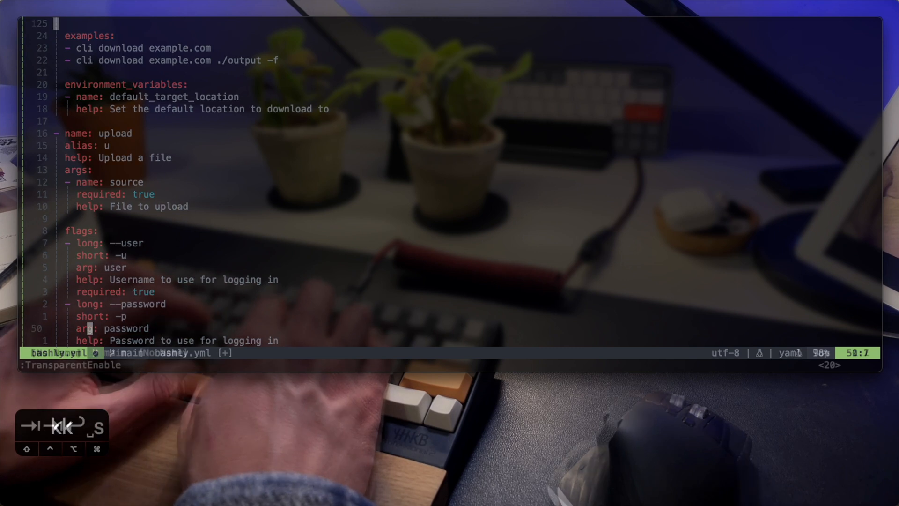
In a terminal split, regenerate the CLI as saws, list the files with lt, and delete appsmith-criticals.json
{"action": "key", "text": "ctrl+p"}
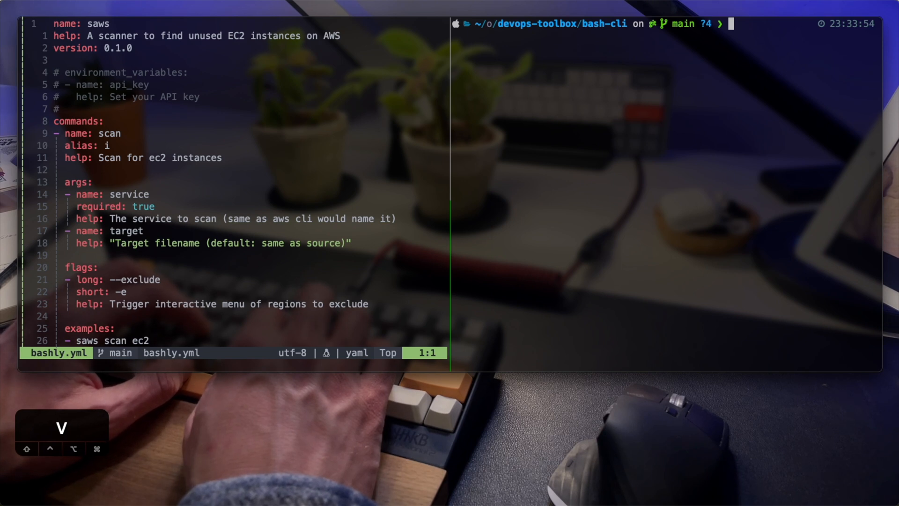
{"action": "type", "text": "bashly generate"}
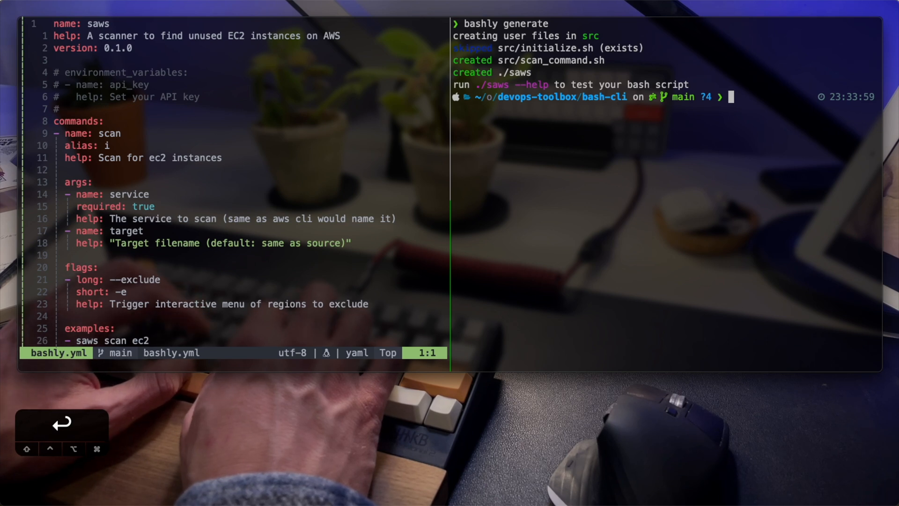
{"action": "type", "text": "lt"}
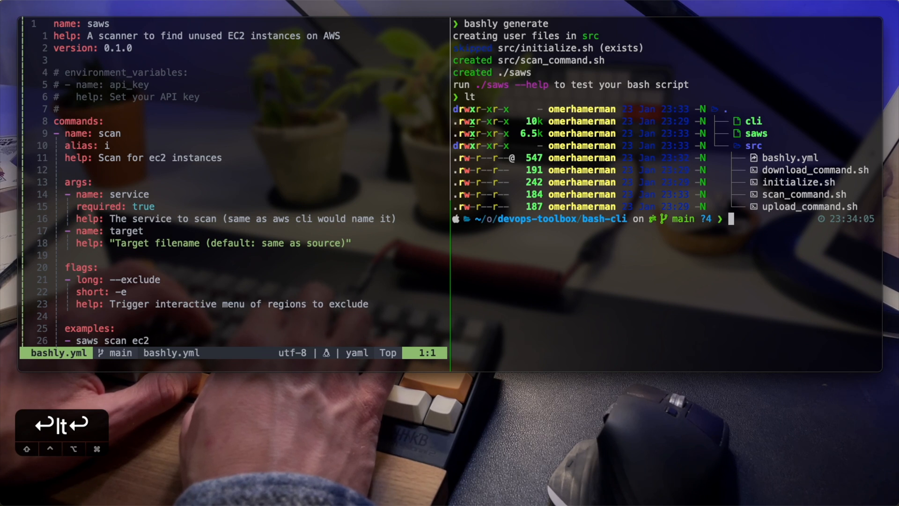
{"action": "type", "text": "rm appsmith-criticals.json"}
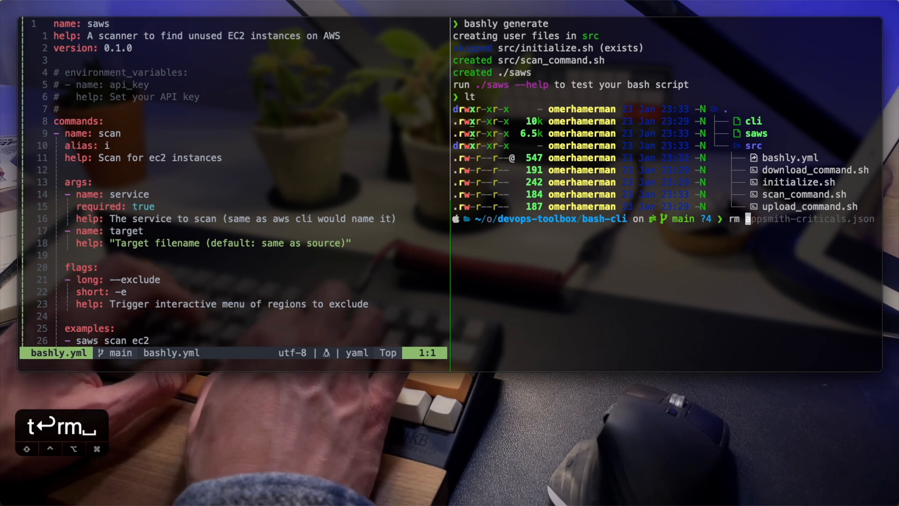
{"action": "key", "text": "enter"}
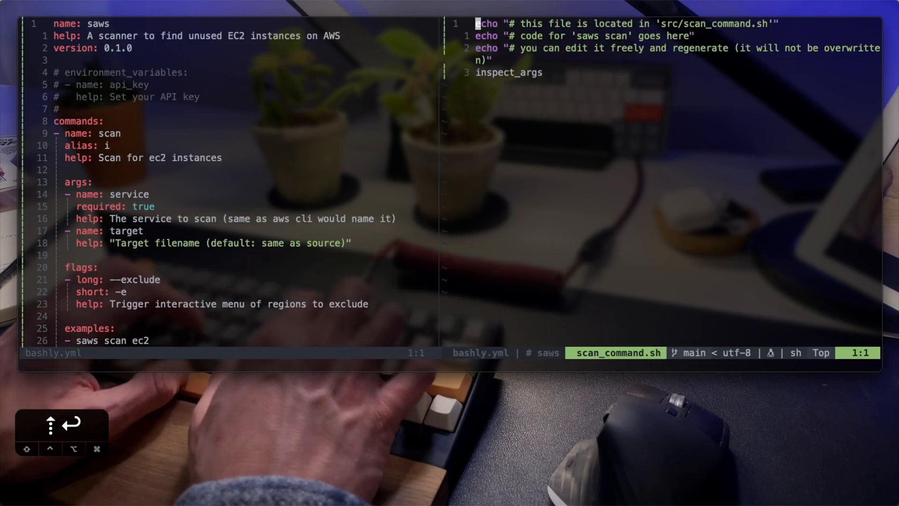
Comment out the placeholder echoes and define default_region="us-east-1", service and exclude variables from args
{"action": "key", "text": "V"}
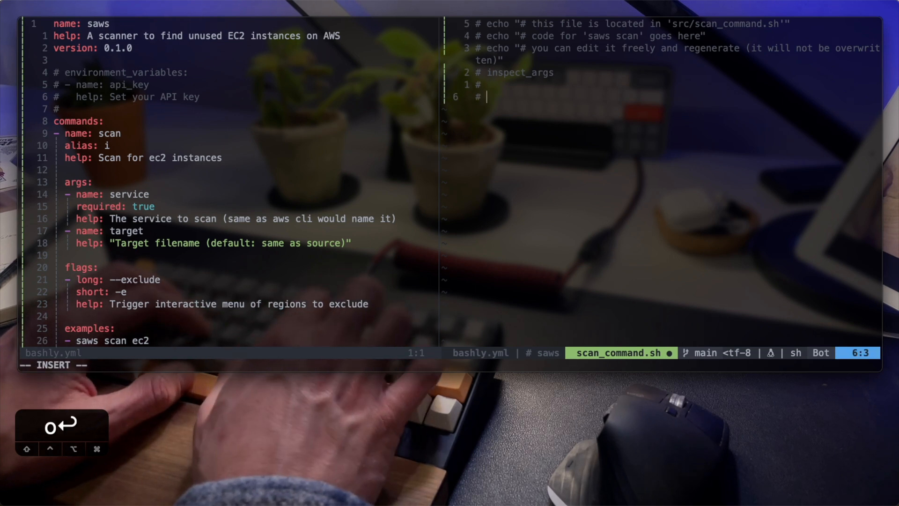
{"action": "type", "text": "default_region=\"us-east-1\""}
{"action": "type", "text": "service=\"${"}
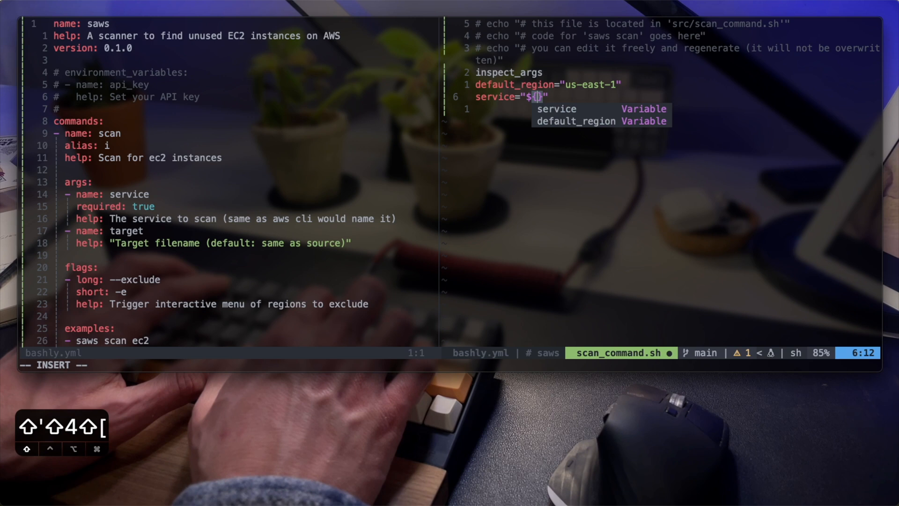
{"action": "type", "text": "args"}
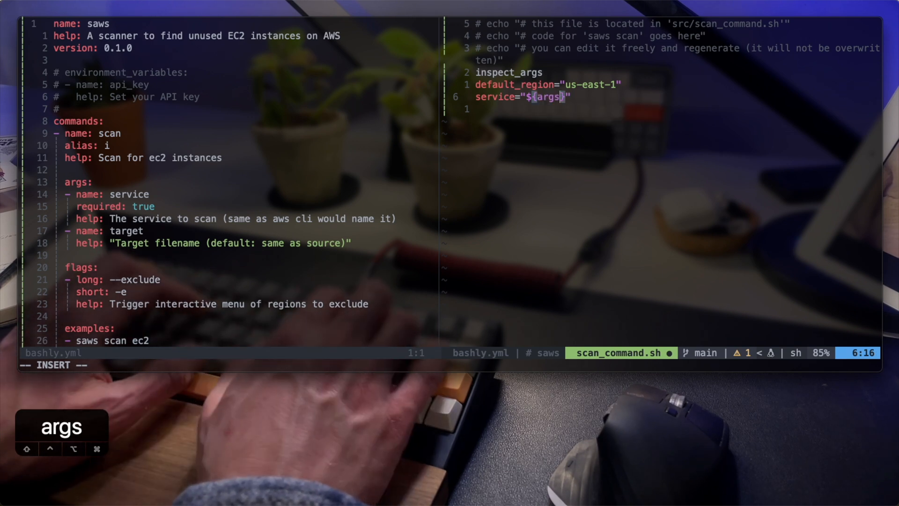
{"action": "type", "text": "[service"}
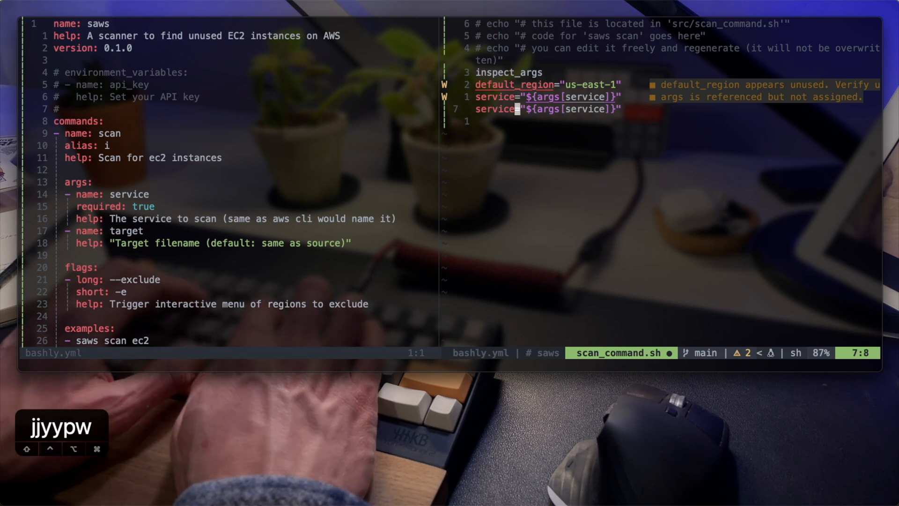
{"action": "type", "text": "exclud"}
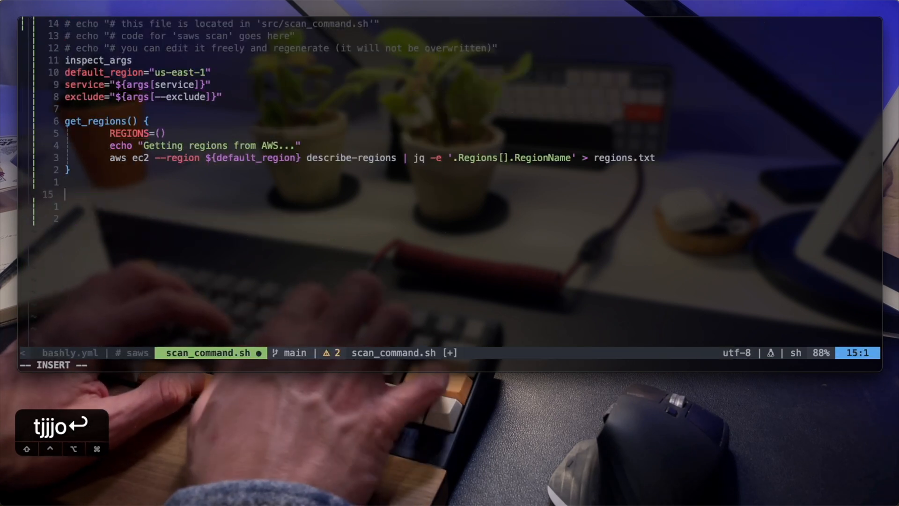
Write get_regions() fetching regions via aws describe-regions, jq and fzf, and call it
{"action": "type", "text": "get_regions"}
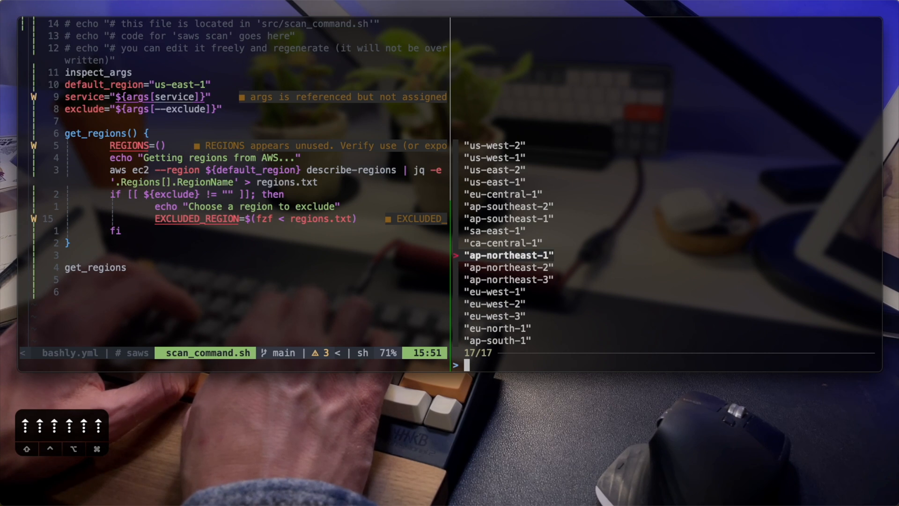
{"action": "key", "text": "enter"}
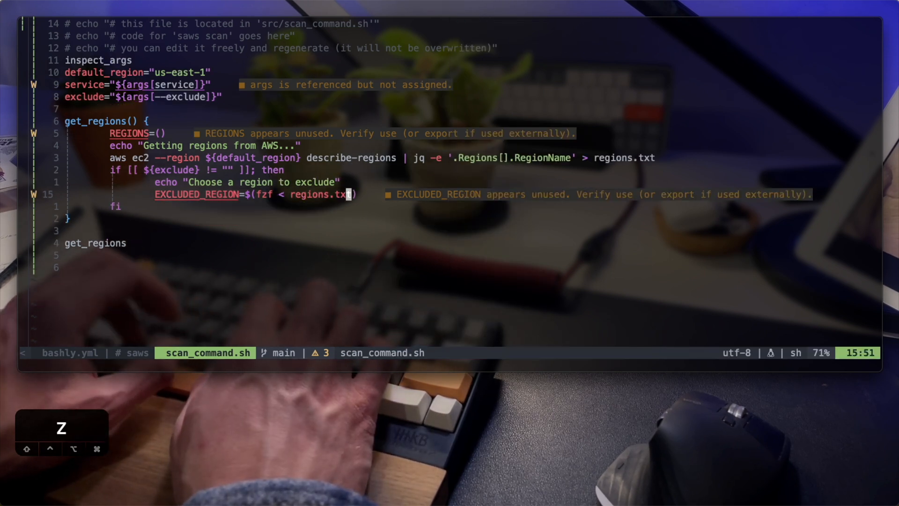
Write find_insatnces() looping over REGIONS with describe-instances, save, and run ./saws scan ec2 -e picking us-west
{"action": "type", "text": "for region in \"${REGIONS[@]}\"; do"}
{"action": "type", "text": "./saws scan ec2 -e"}
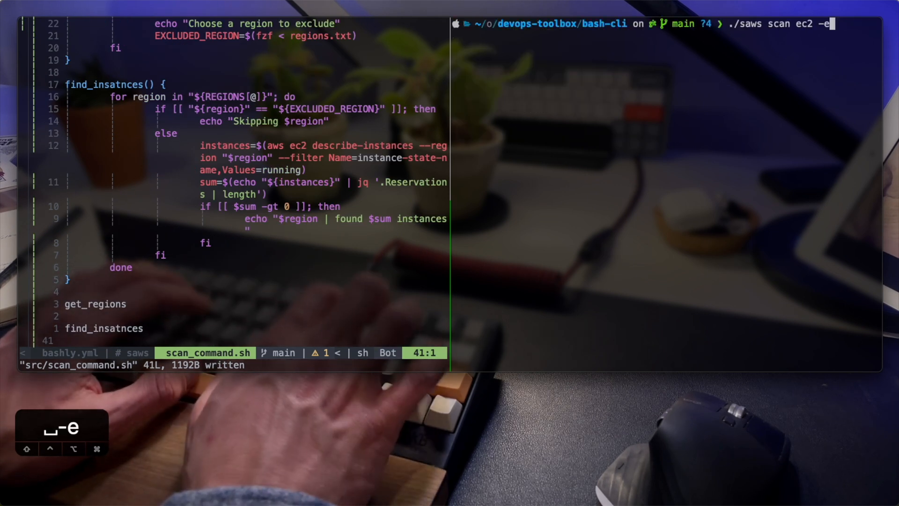
{"action": "key", "text": "Return"}
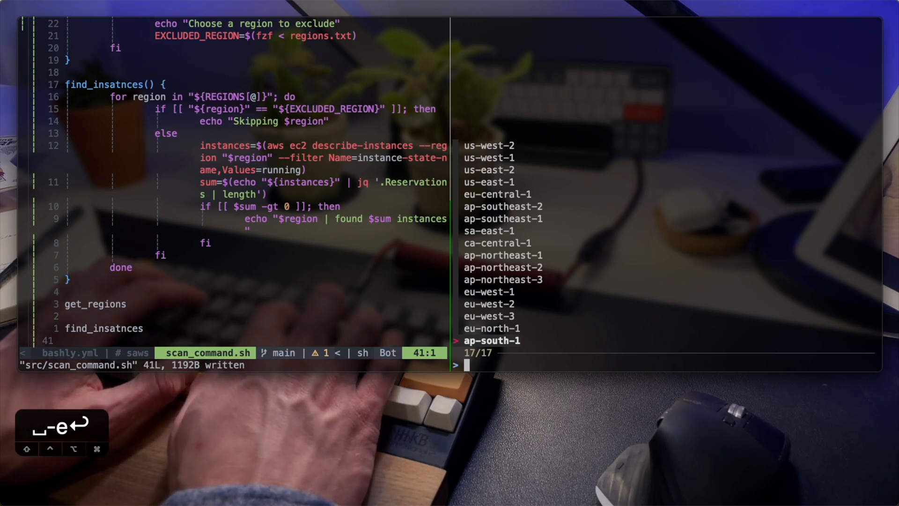
{"action": "type", "text": "us-west"}
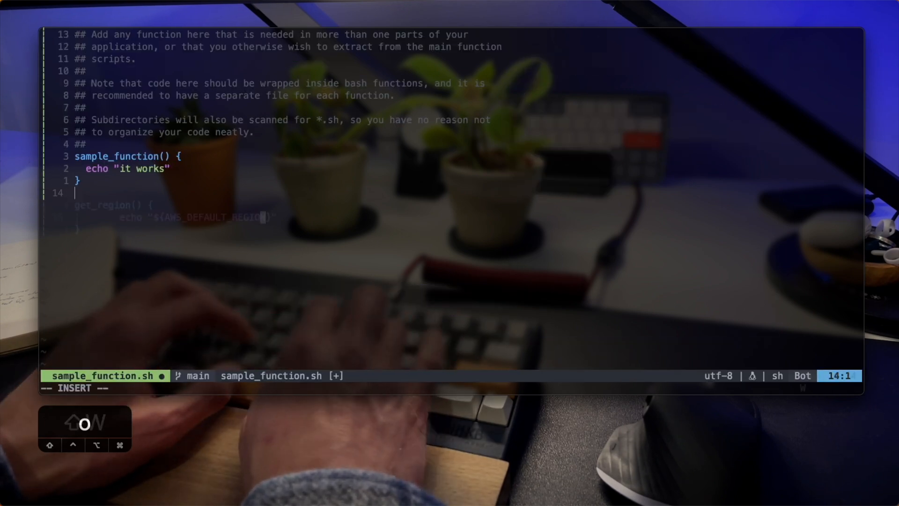
Add get_region() to sample_function.sh, fill REGIONS from regions.txt in scan_command.sh, and rerun bashly generate
{"action": "key", "text": "ctrl+p"}
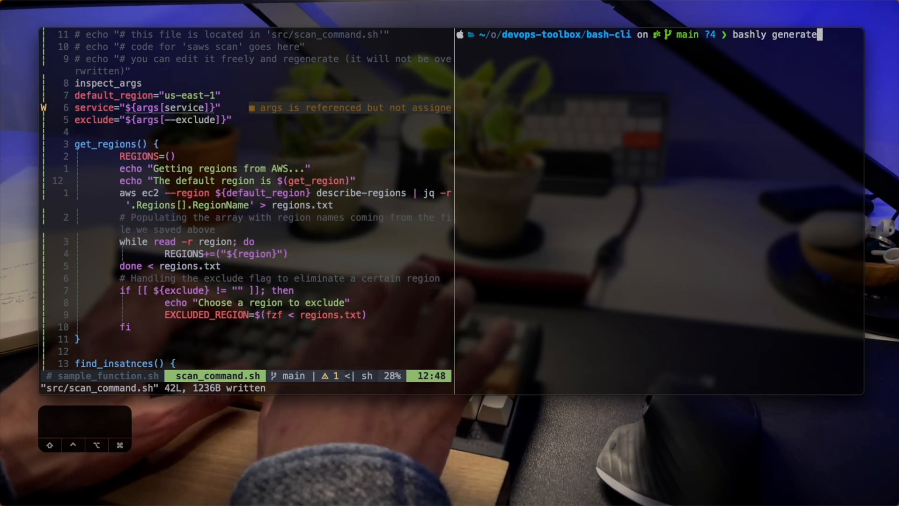
{"action": "key", "text": "enter"}
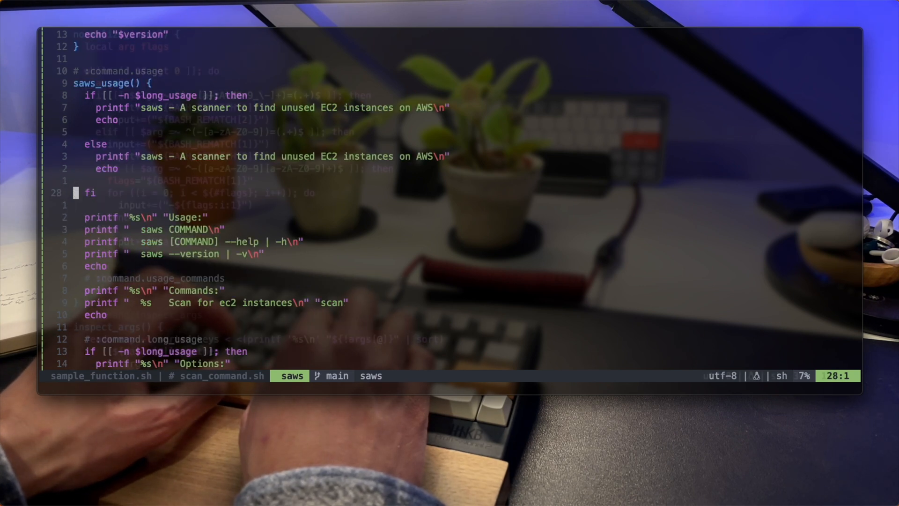
{"action": "scroll", "scroll_direction": "down", "scroll_amount": 3}
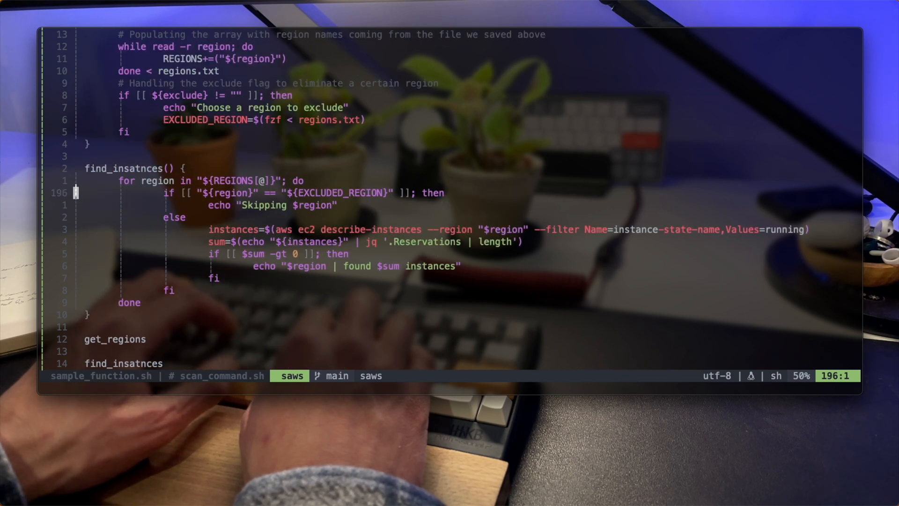
{"action": "scroll", "scroll_direction": "down", "scroll_amount": 3}
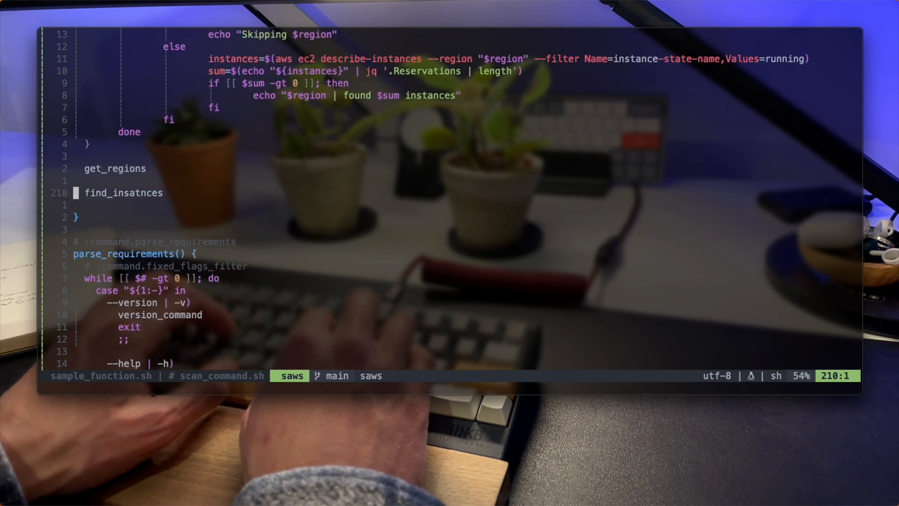
{"action": "scroll", "scroll_direction": "down", "scroll_amount": 3}
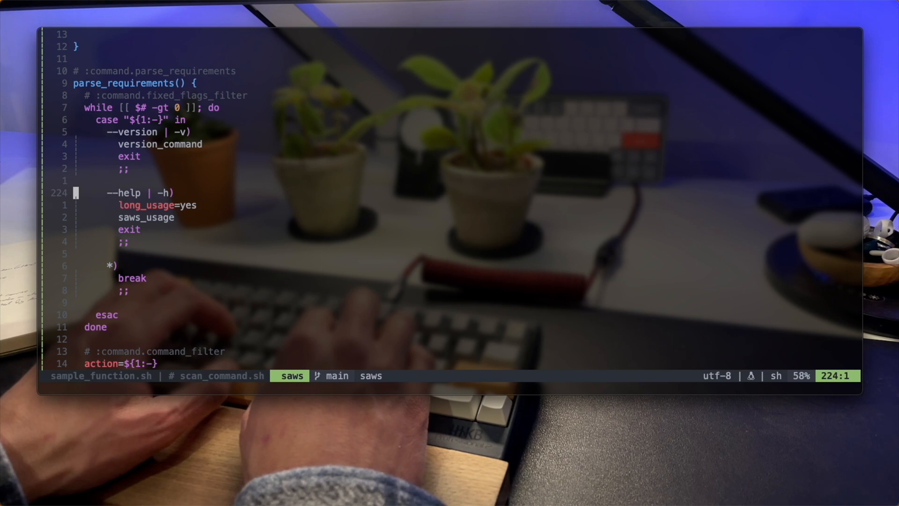
{"action": "scroll", "scroll_direction": "down", "scroll_amount": 3}
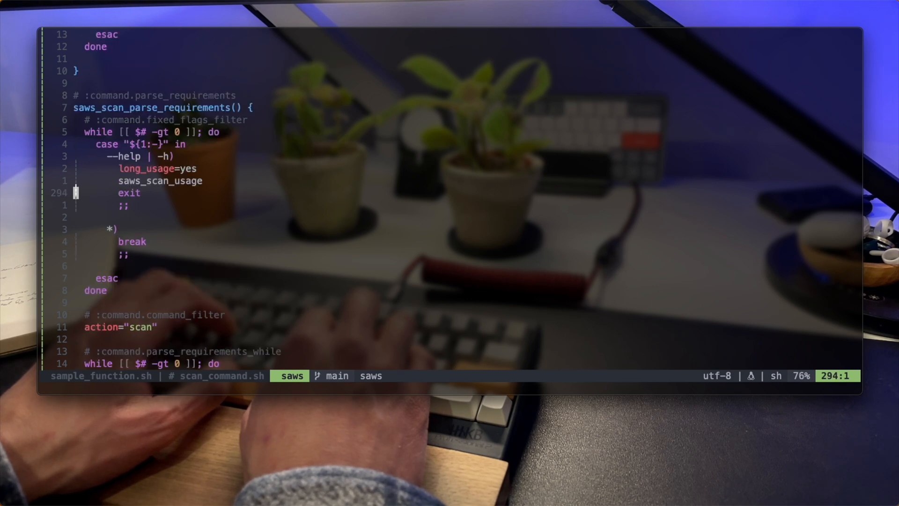
{"action": "scroll", "scroll_direction": "down", "scroll_amount": 3}
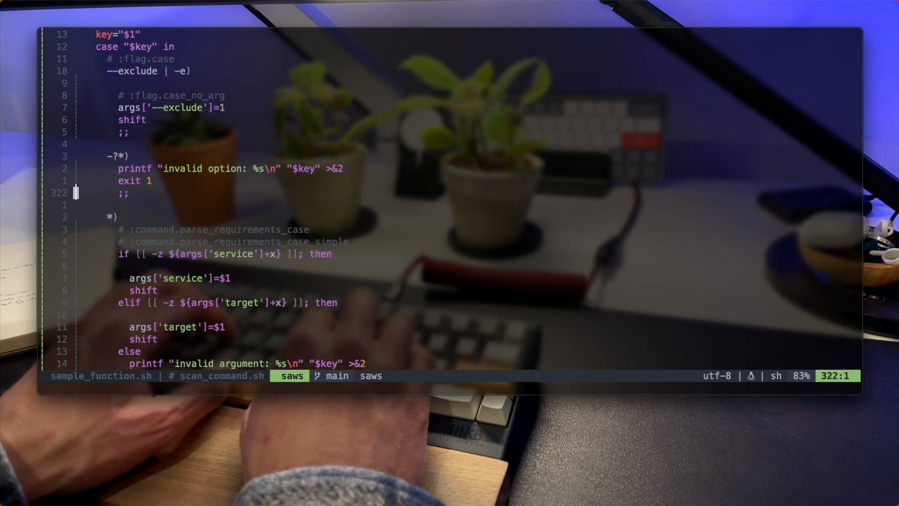
{"action": "scroll", "scroll_direction": "down", "scroll_amount": 3}
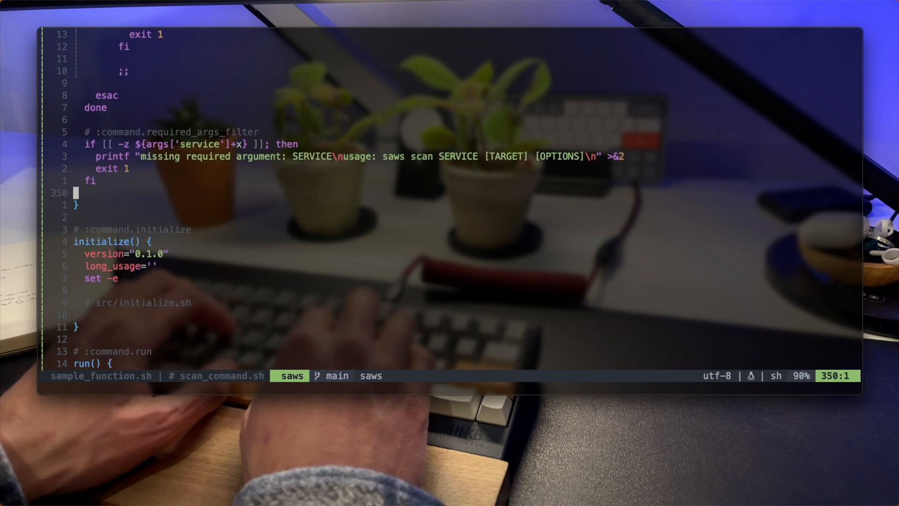
{"action": "scroll", "scroll_direction": "down", "scroll_amount": 3}
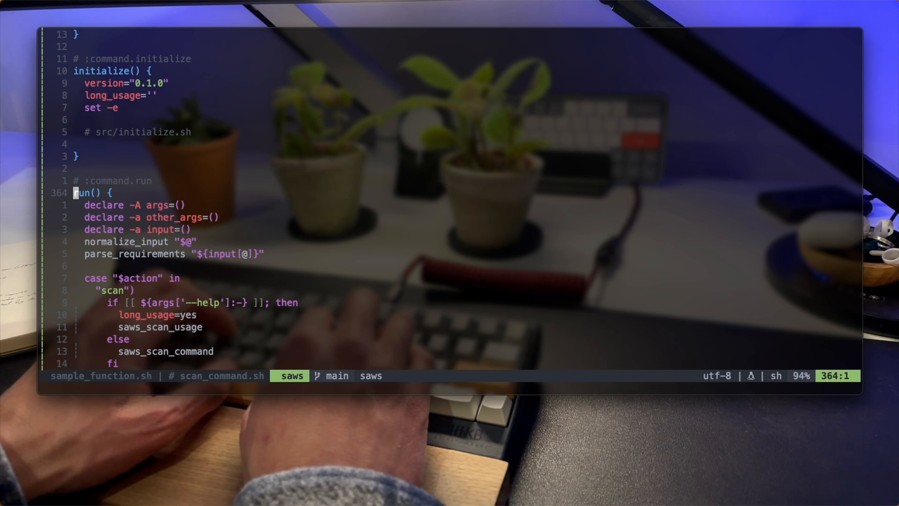
{"action": "scroll", "scroll_direction": "down", "scroll_amount": 3}
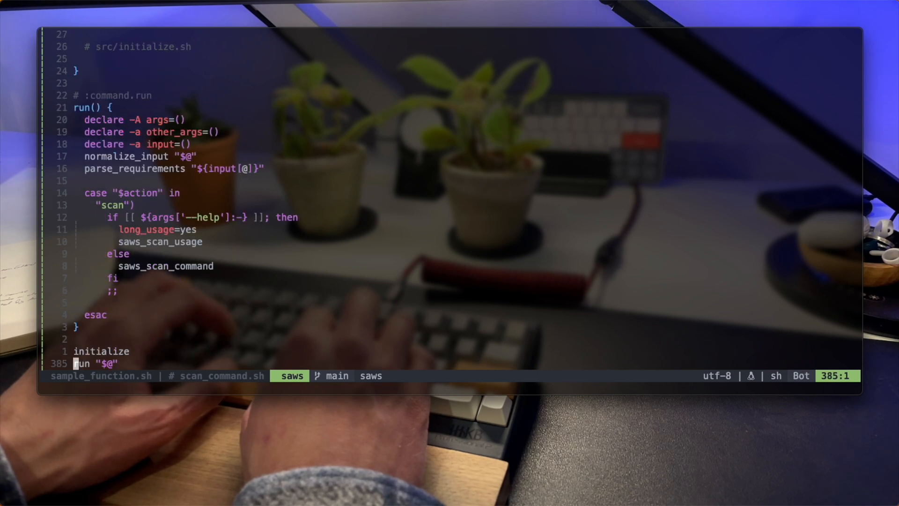